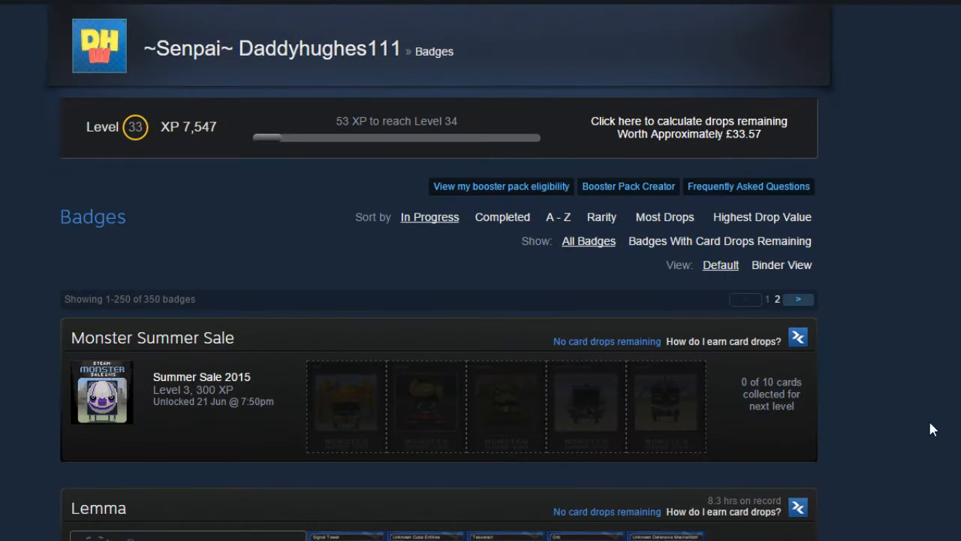
Step: Go to the Lemma badge's page showing its five collected cards ready to craft
scroll("down", 3)
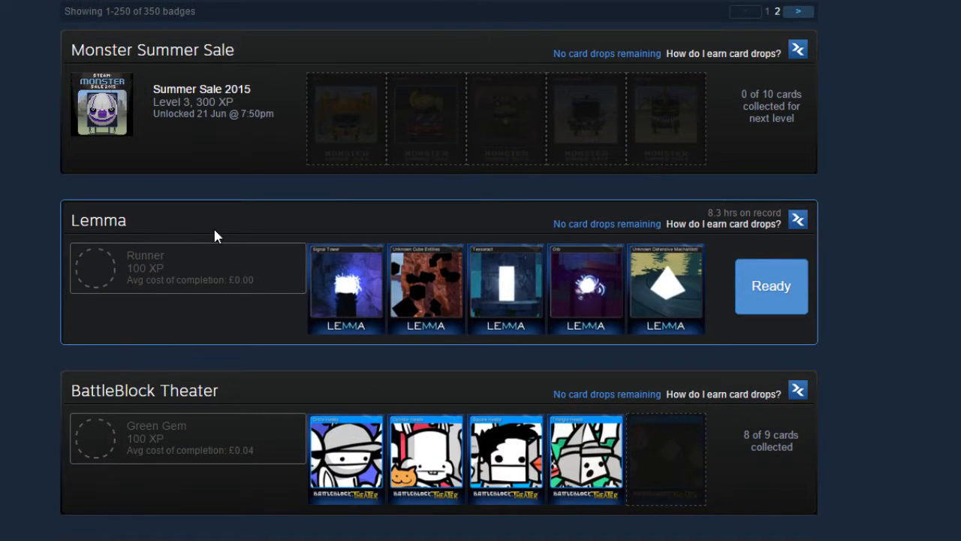
left_click(99, 219)
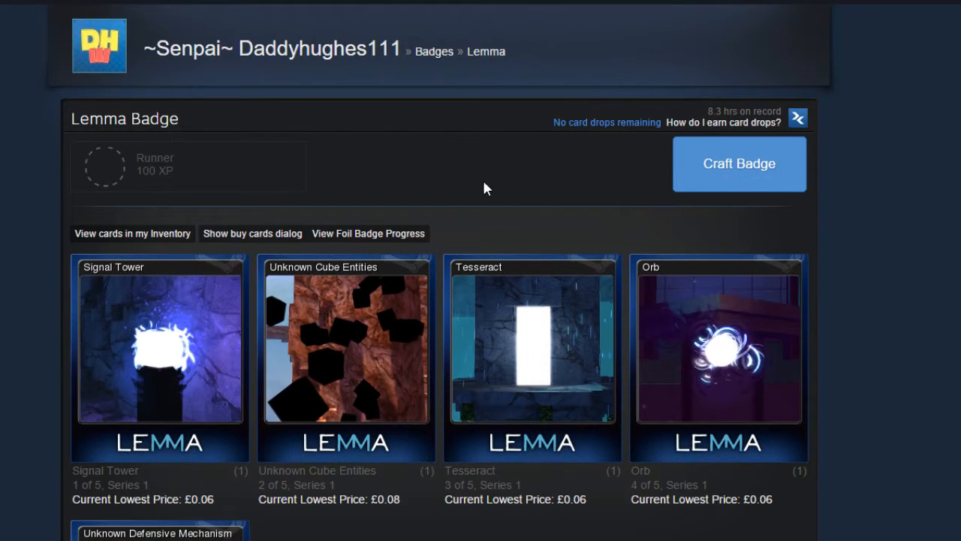
Step: Craft the Lemma 'Runner' badge and review its background, emoticon, Arevan coupon and level 34 rewards
left_click(739, 164)
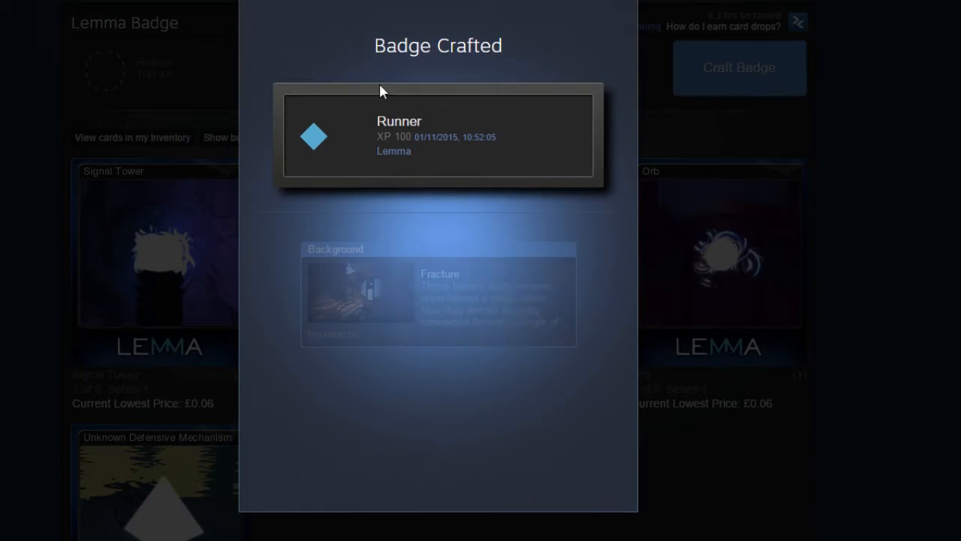
scroll("down", 3)
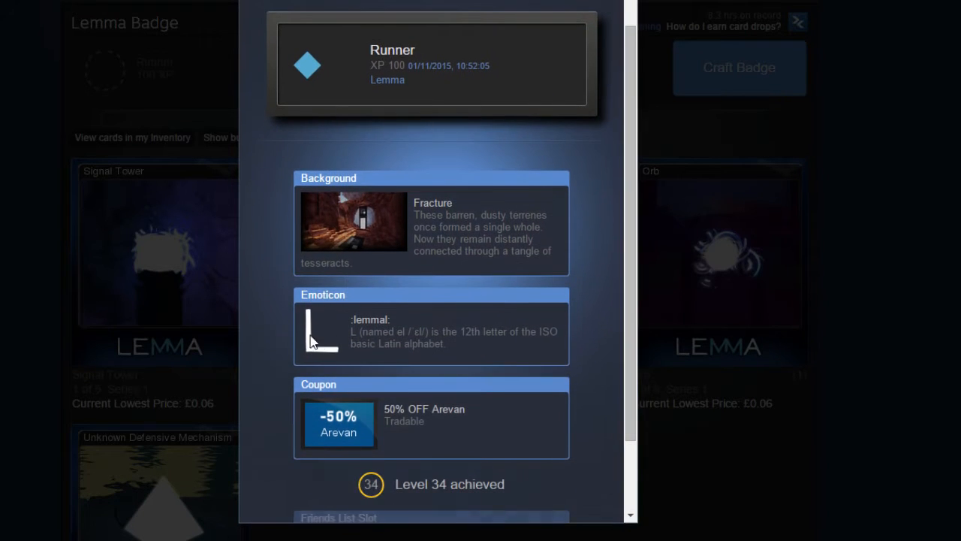
scroll("down", 3)
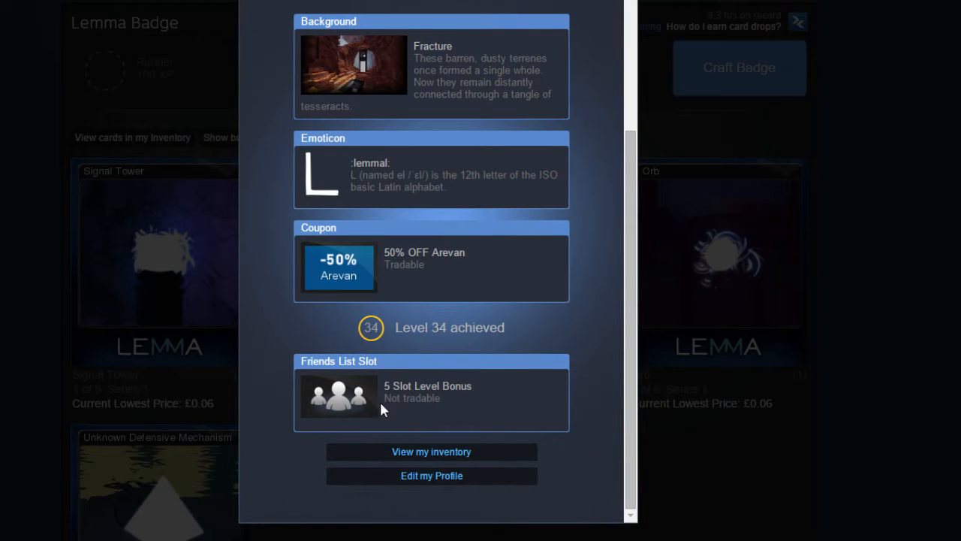
mouse_move(431, 451)
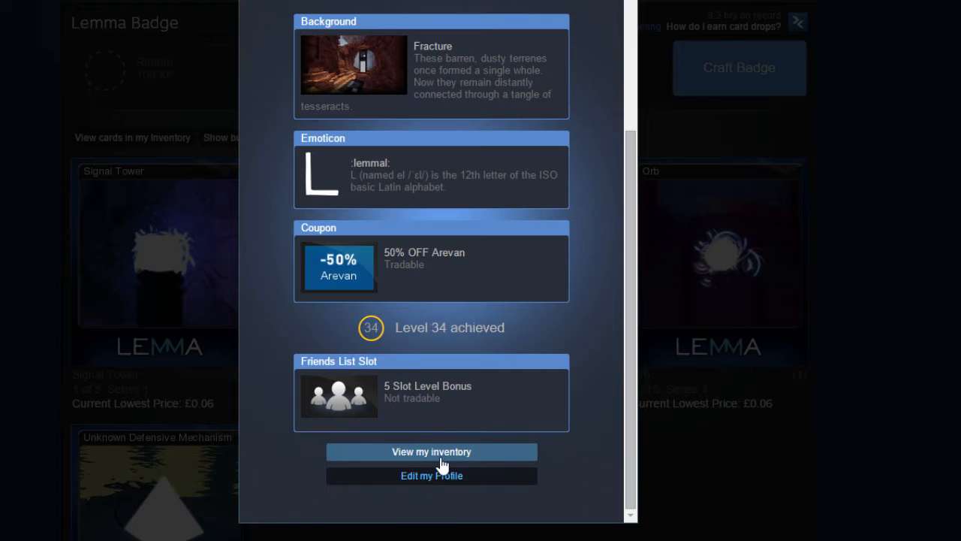
Step: View the :lemmal: emoticon and Arevan coupon in the inventory and list the coupon's applicable games
left_click(431, 450)
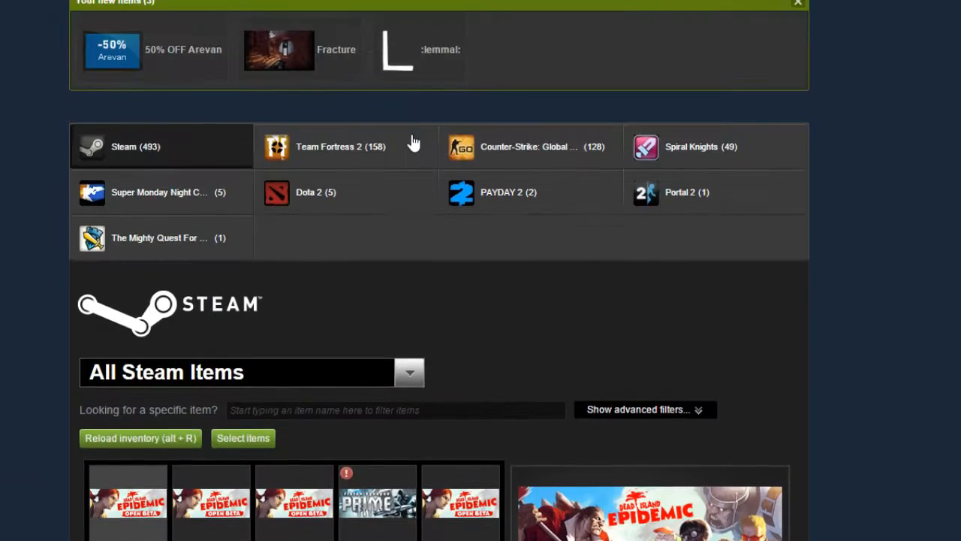
scroll("up", 3)
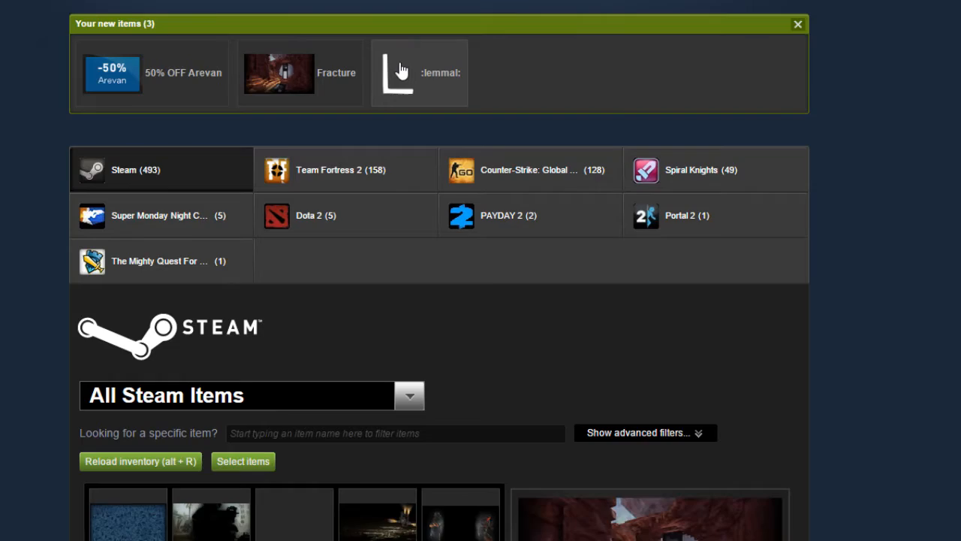
left_click(398, 72)
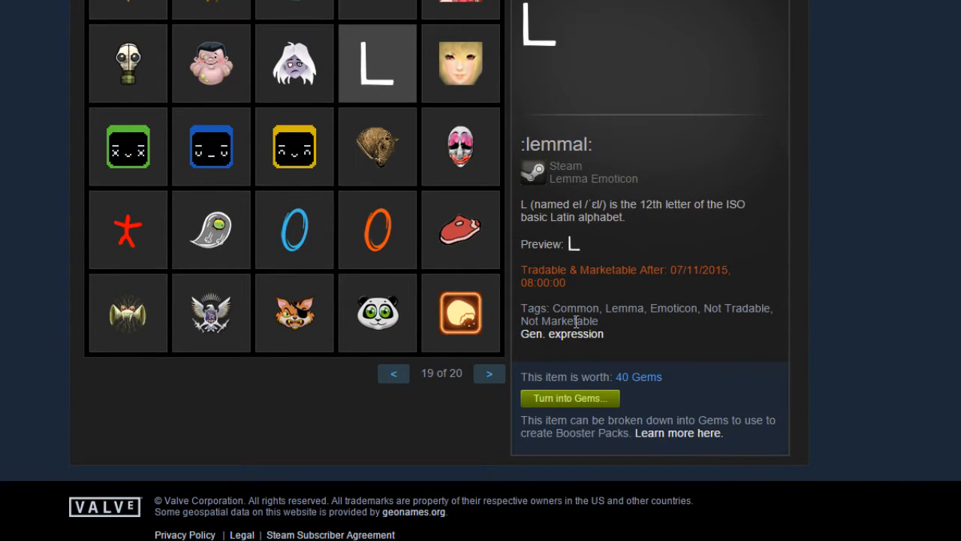
mouse_move(598, 288)
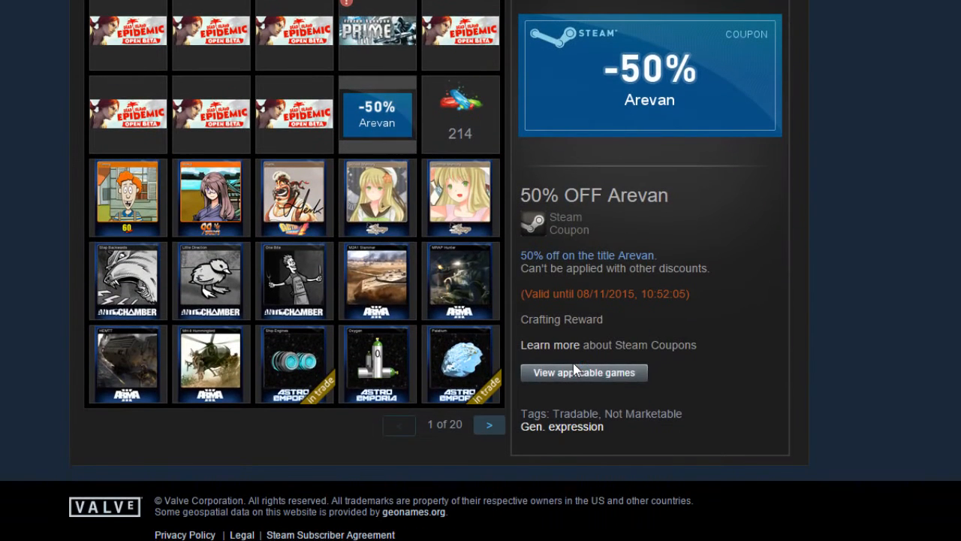
left_click(583, 372)
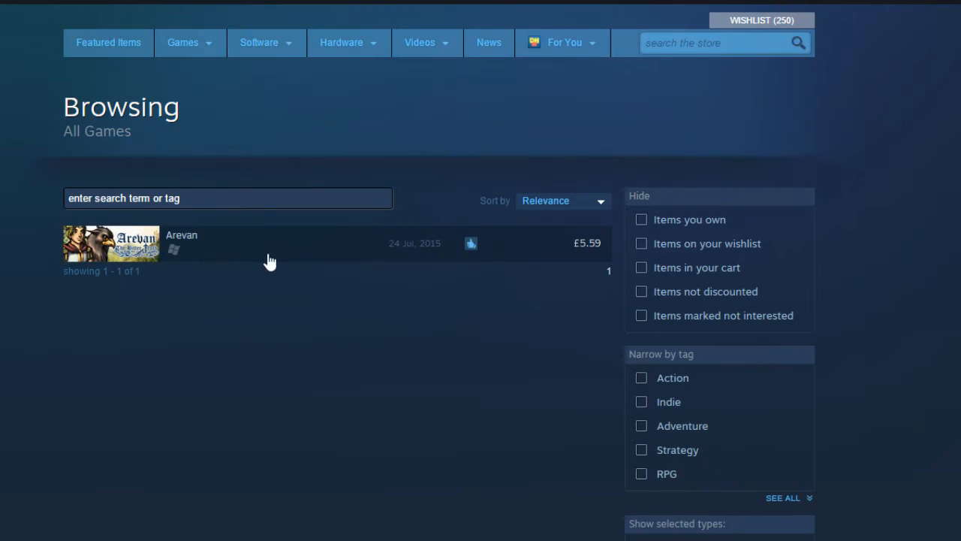
Step: View the Arevan store page where the coupon halves the price to 50% off
left_click(180, 235)
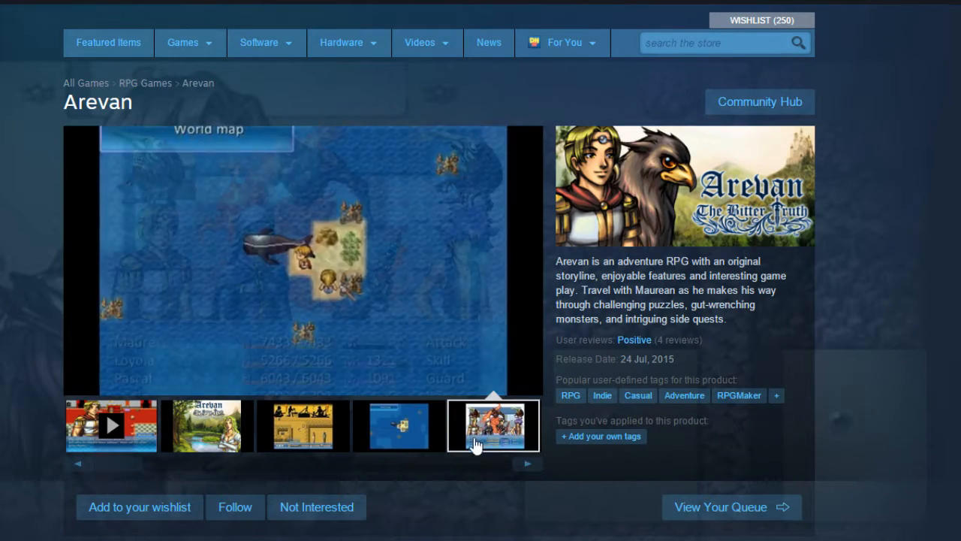
scroll("down", 3)
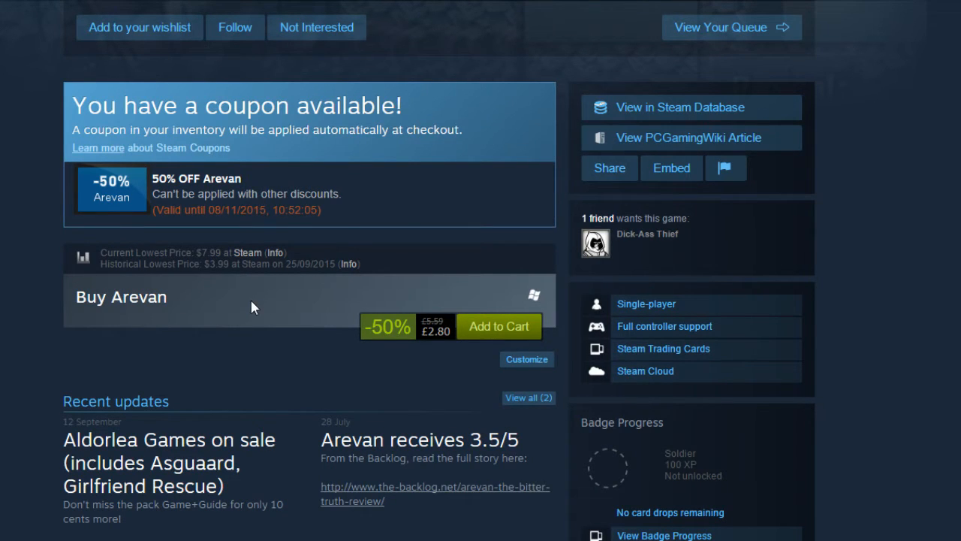
scroll("up", 3)
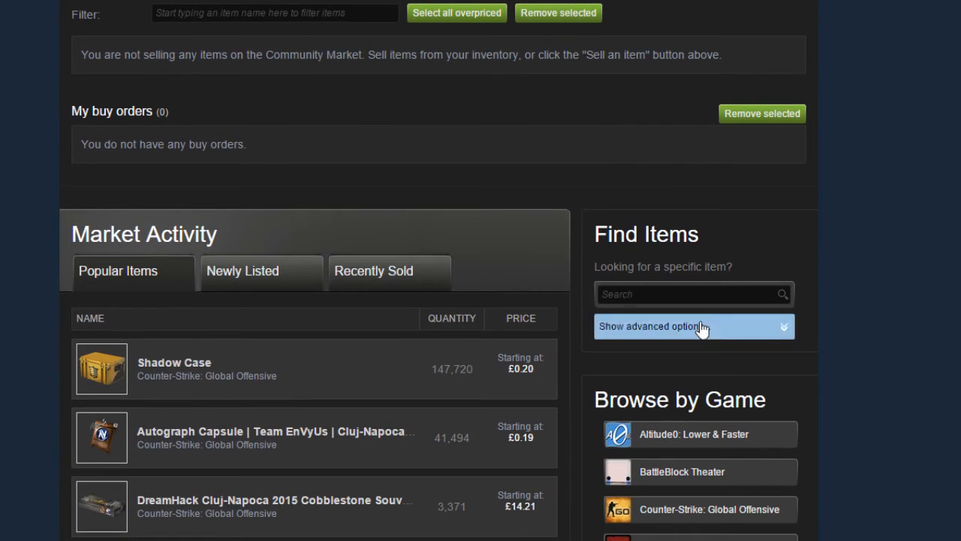
Step: Search the Community Market for ':lemmal:' and view its current buy and sell prices
type(":lemmal:")
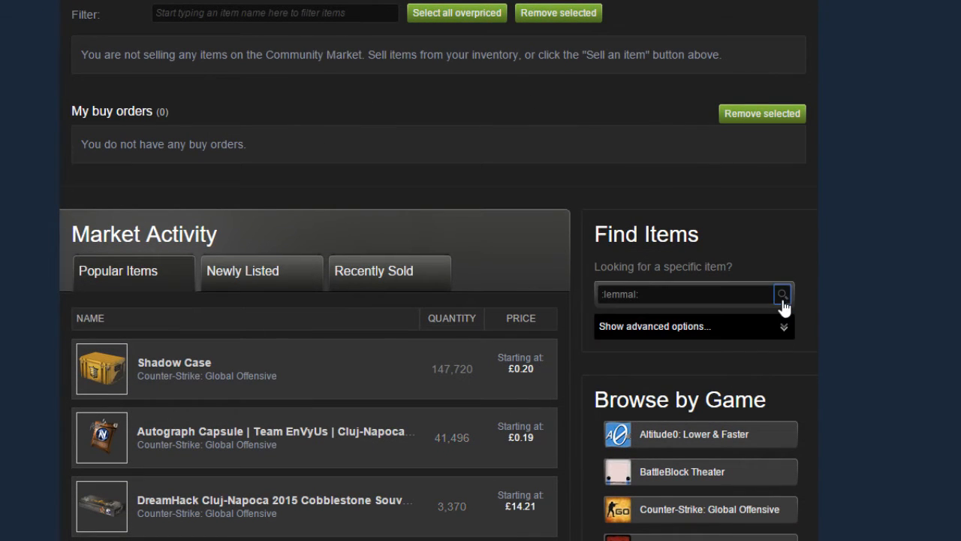
left_click(783, 293)
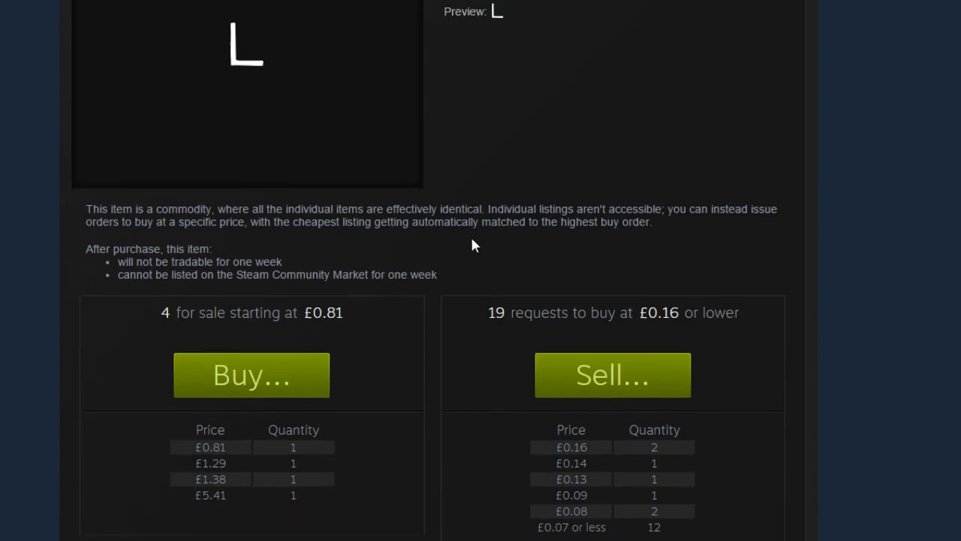
scroll("down", 3)
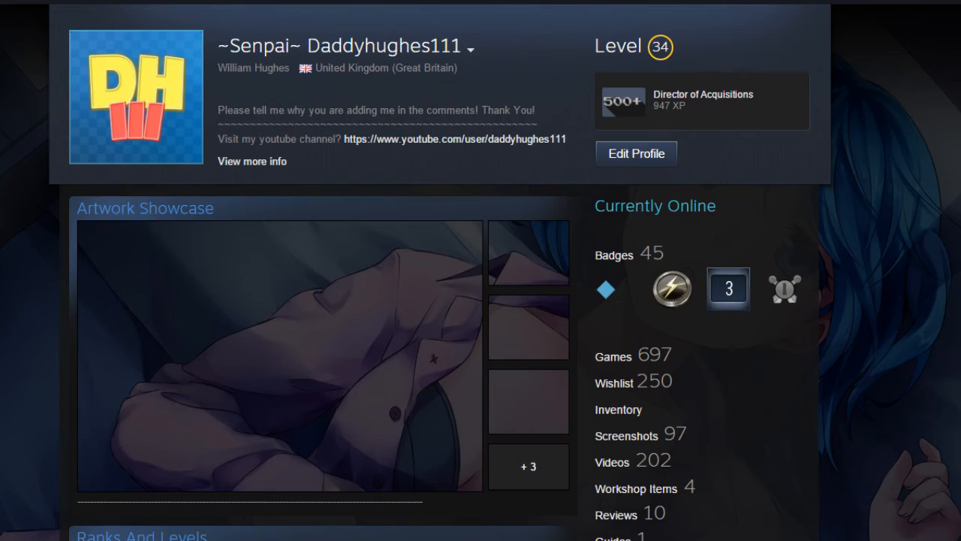
Step: Scroll the profile to confirm level 34 and the Runner Level 1 Lemma badge, returning to the top
scroll("down", 3)
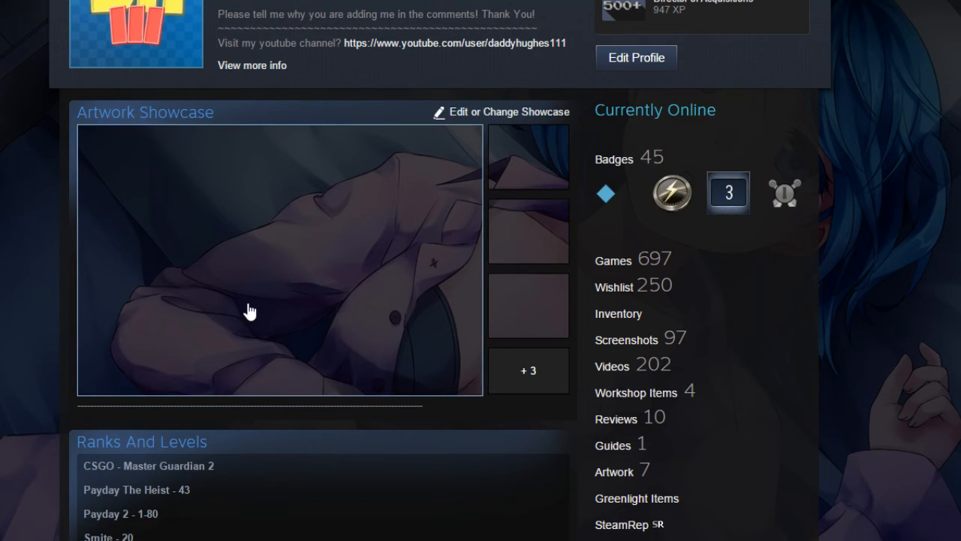
mouse_move(605, 194)
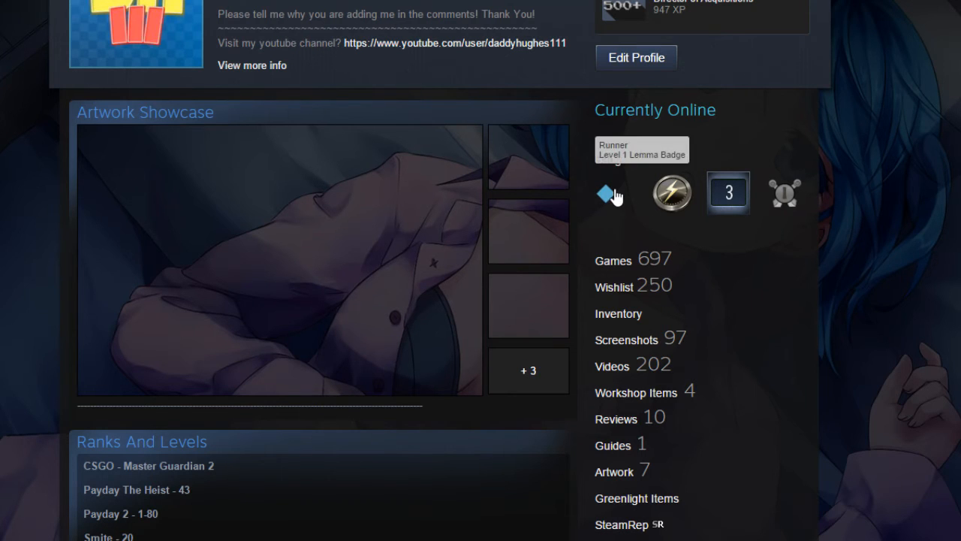
mouse_move(670, 194)
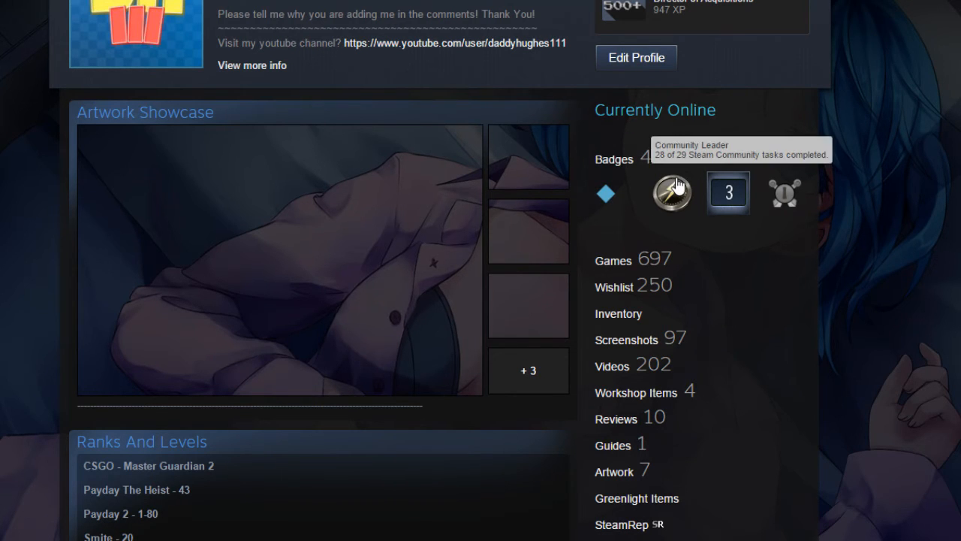
mouse_move(784, 195)
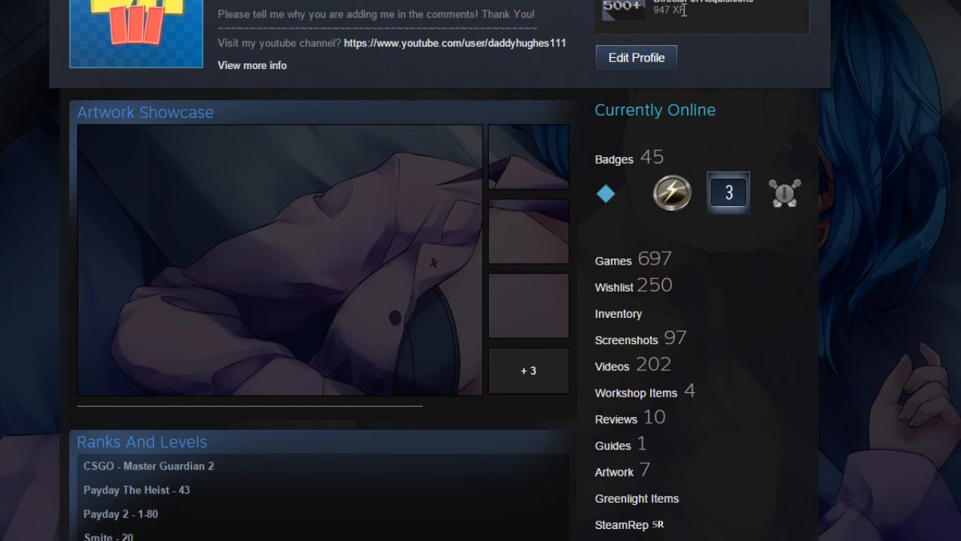
scroll("down", 3)
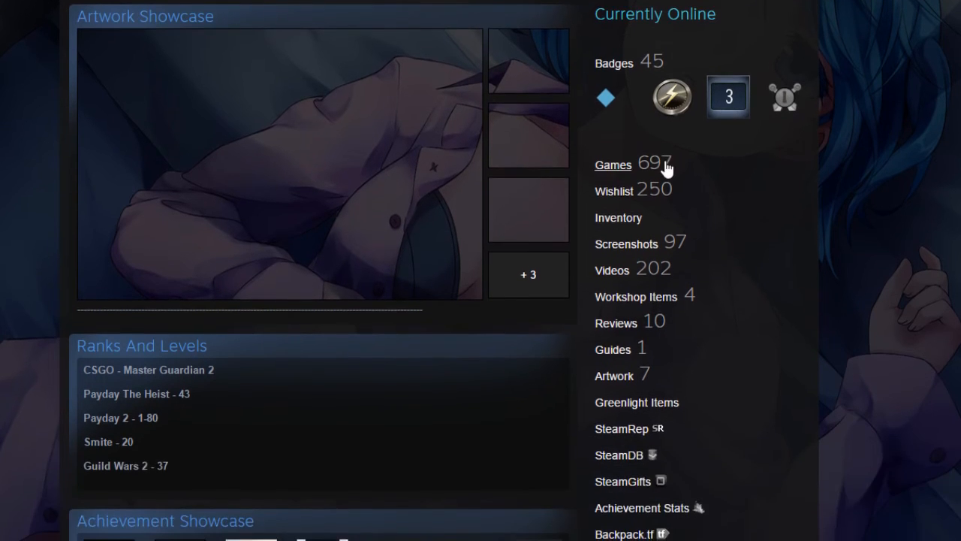
scroll("down", 3)
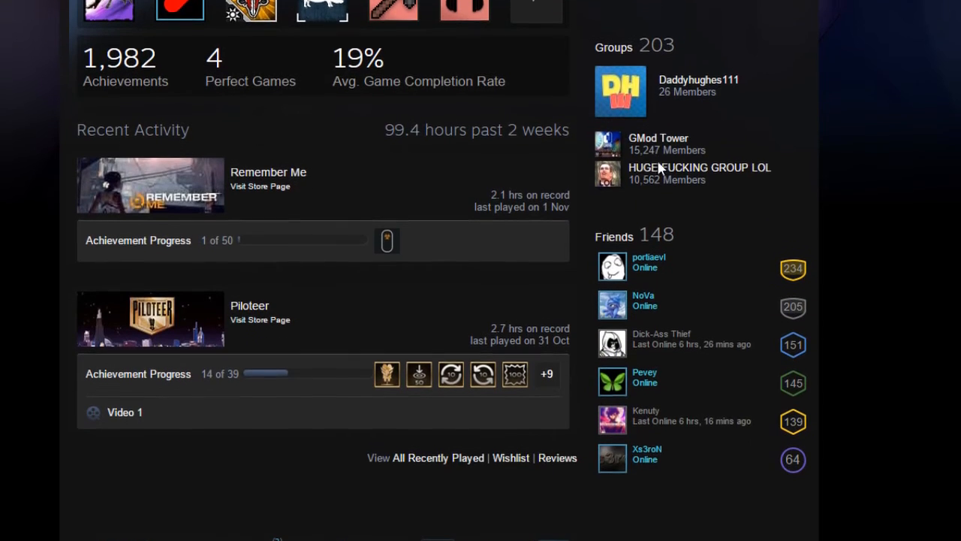
scroll("up", 3)
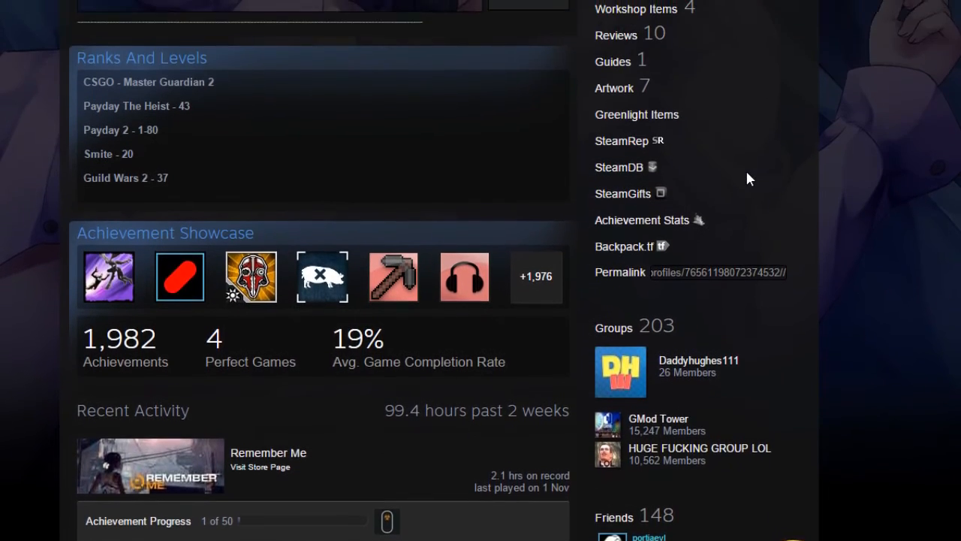
scroll("up", 3)
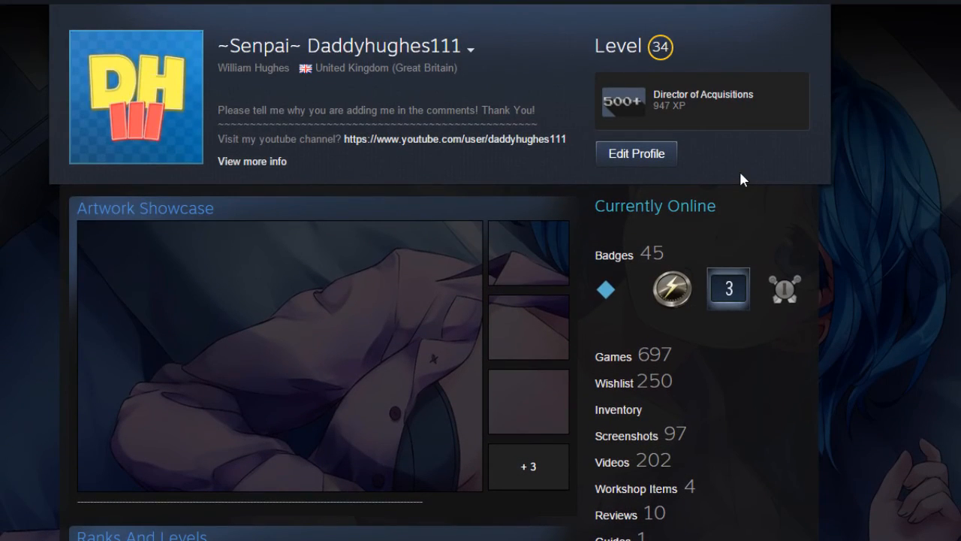